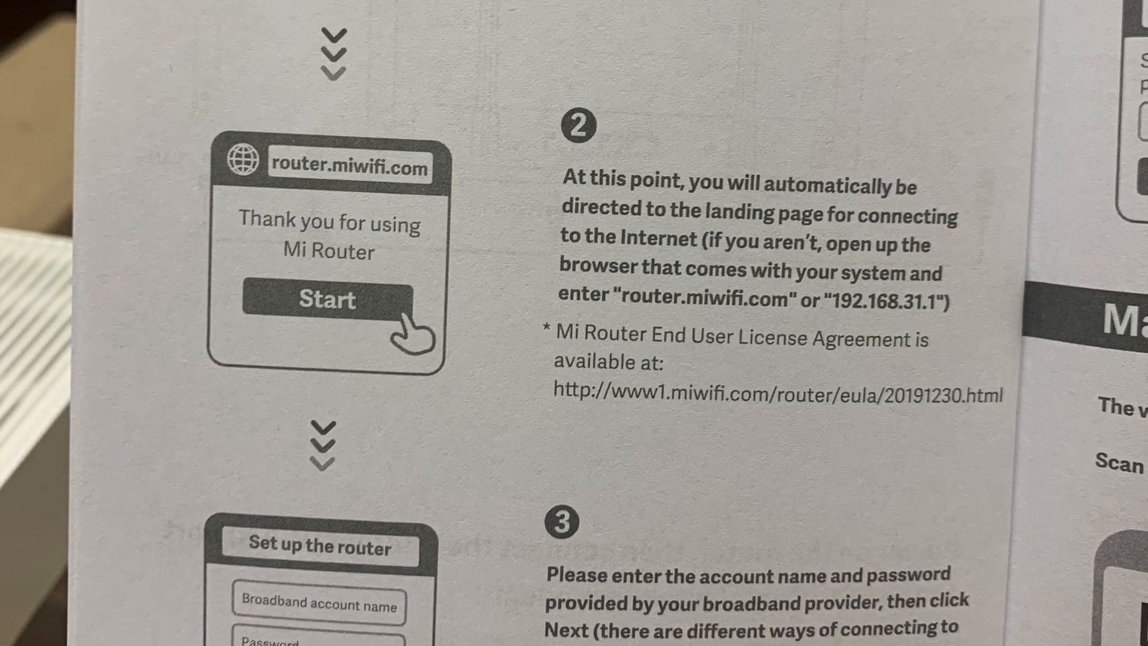
Open the Mi Wi-Fi app page by Beijing Xiaomi in App Store and install it
scroll(down, 3)
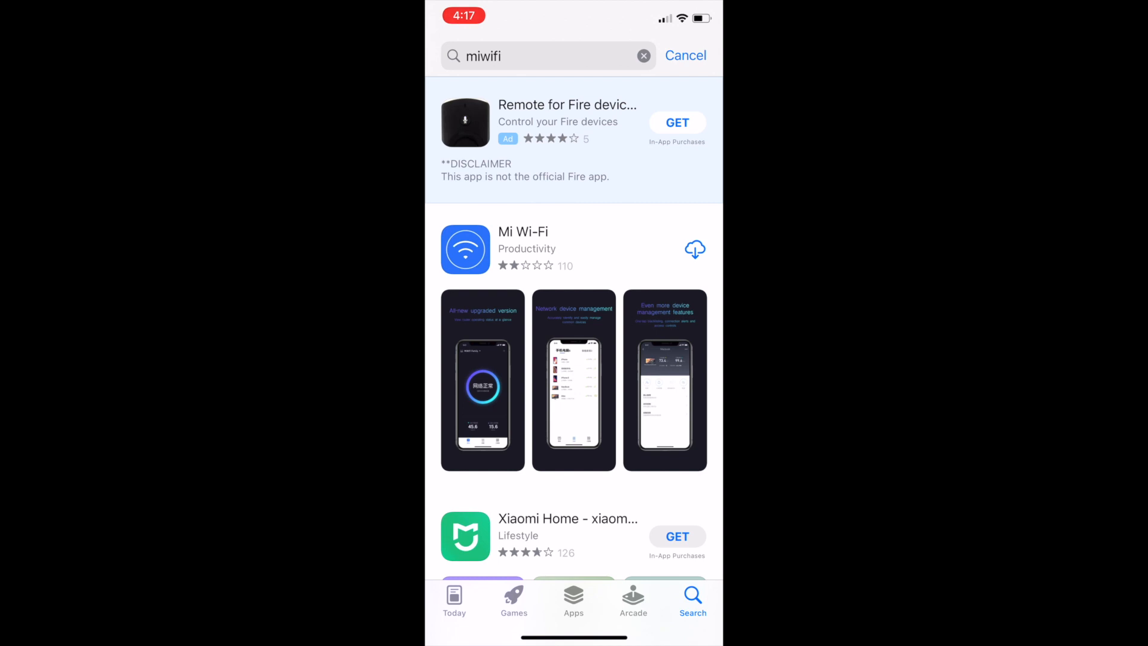
scroll(down, 3)
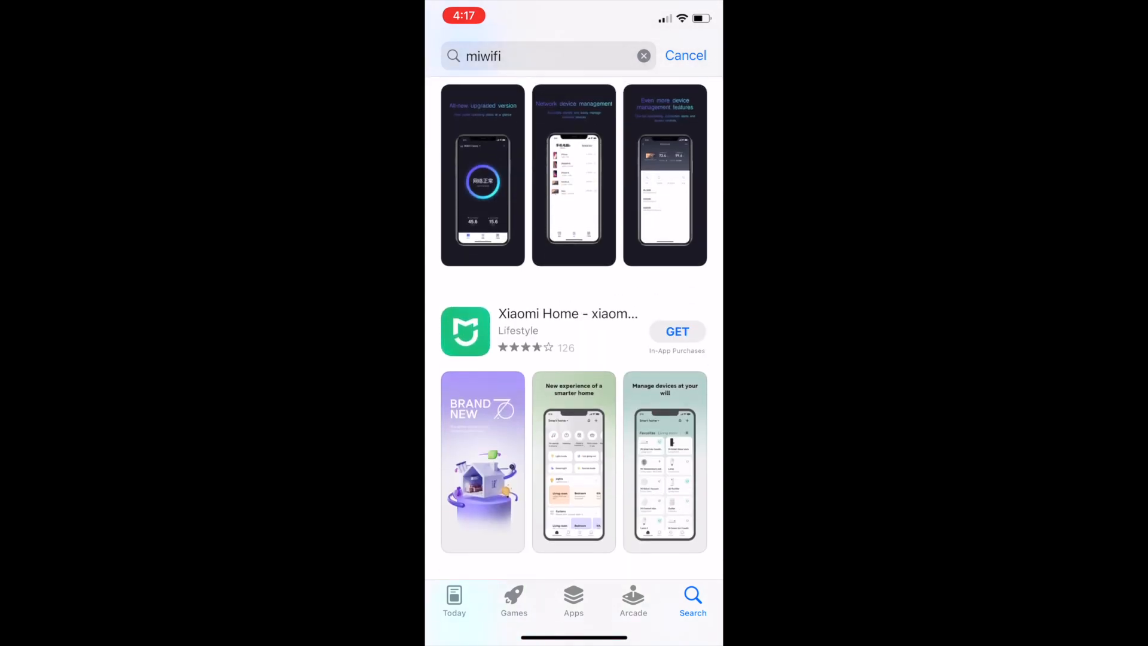
scroll(down, 3)
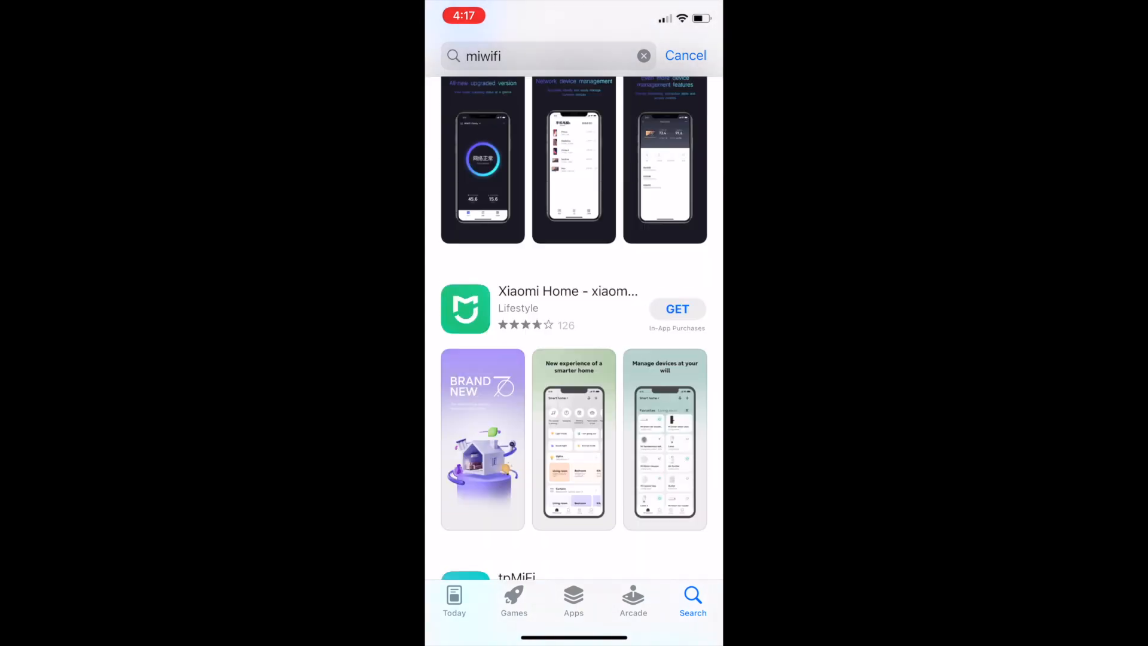
click(483, 159)
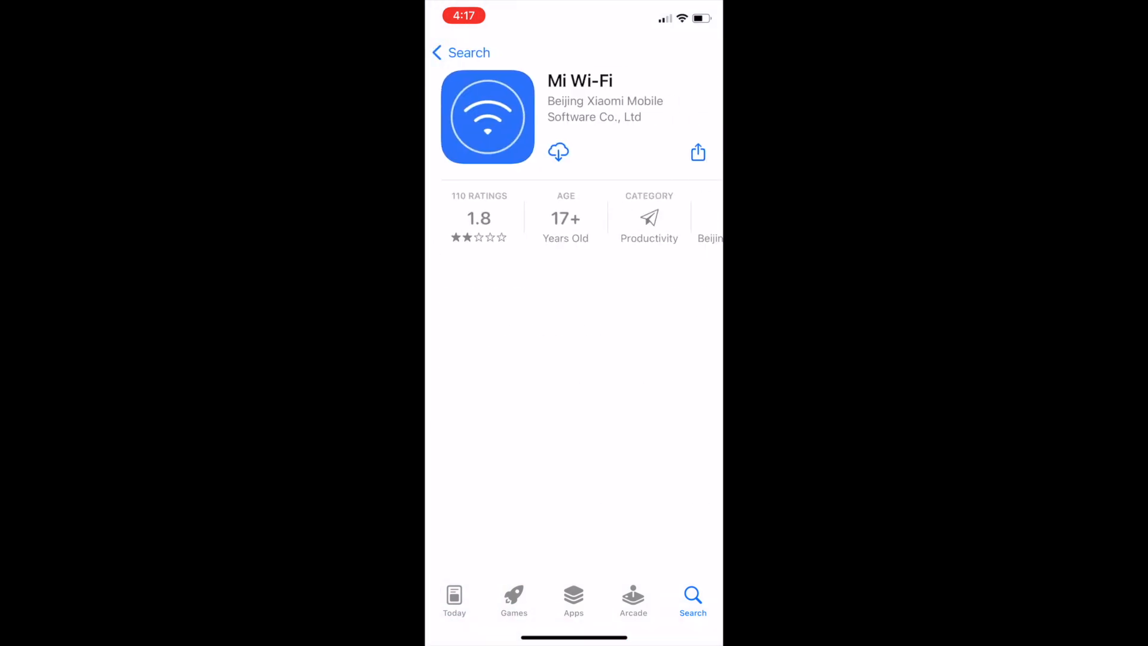
scroll(down, 3)
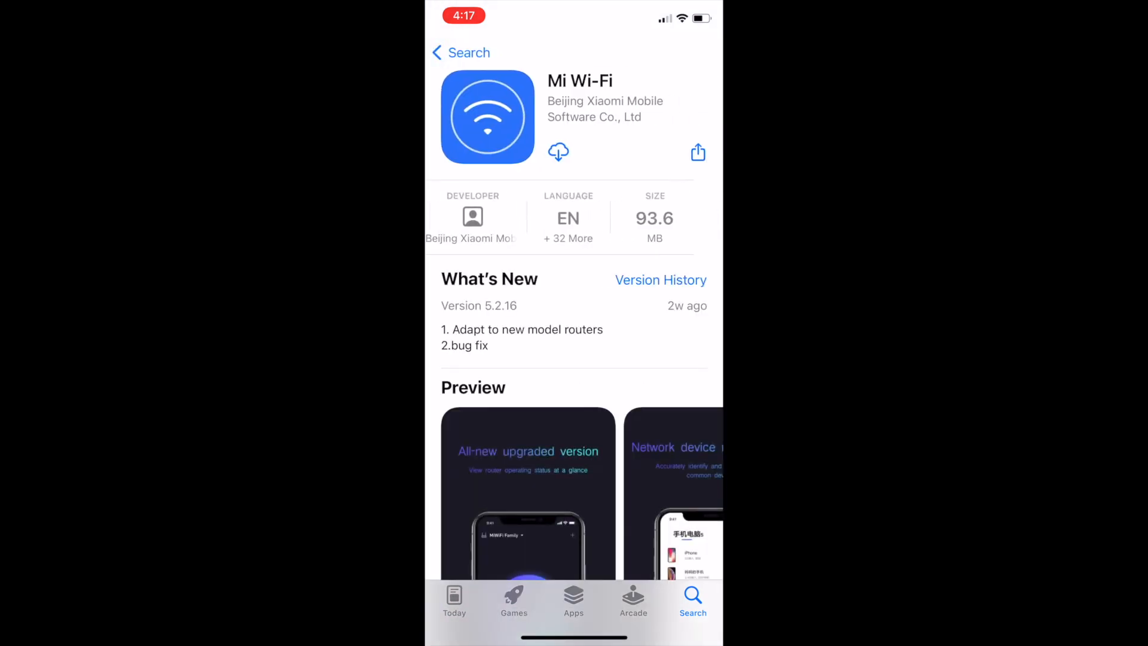
scroll(down, 3)
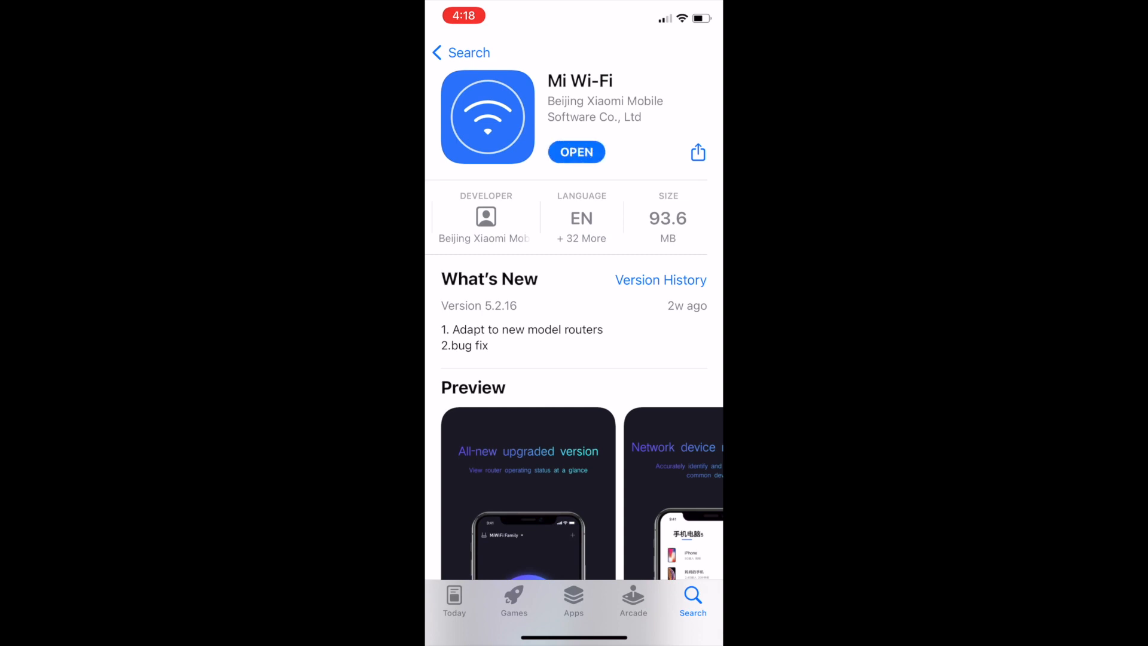
Launch Mi Wi-Fi and agree to the permissions and terms on the Hi there! screen
click(576, 151)
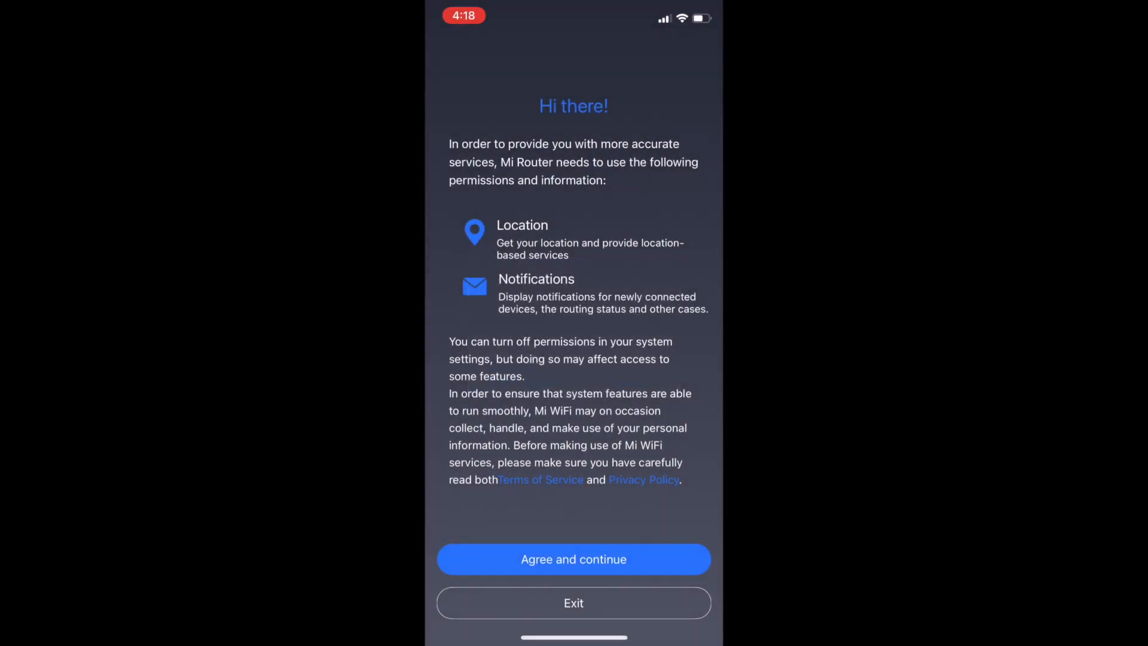
click(573, 558)
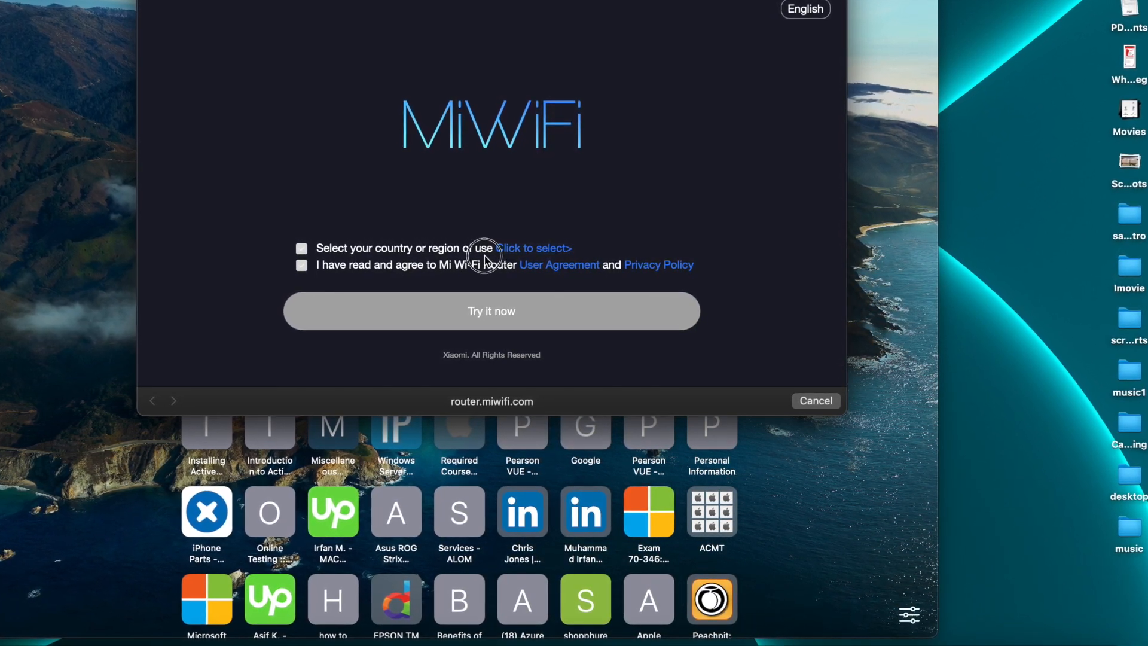
Tick both agreement boxes, choose Germany as the region, and start setup with Try it now
click(300, 248)
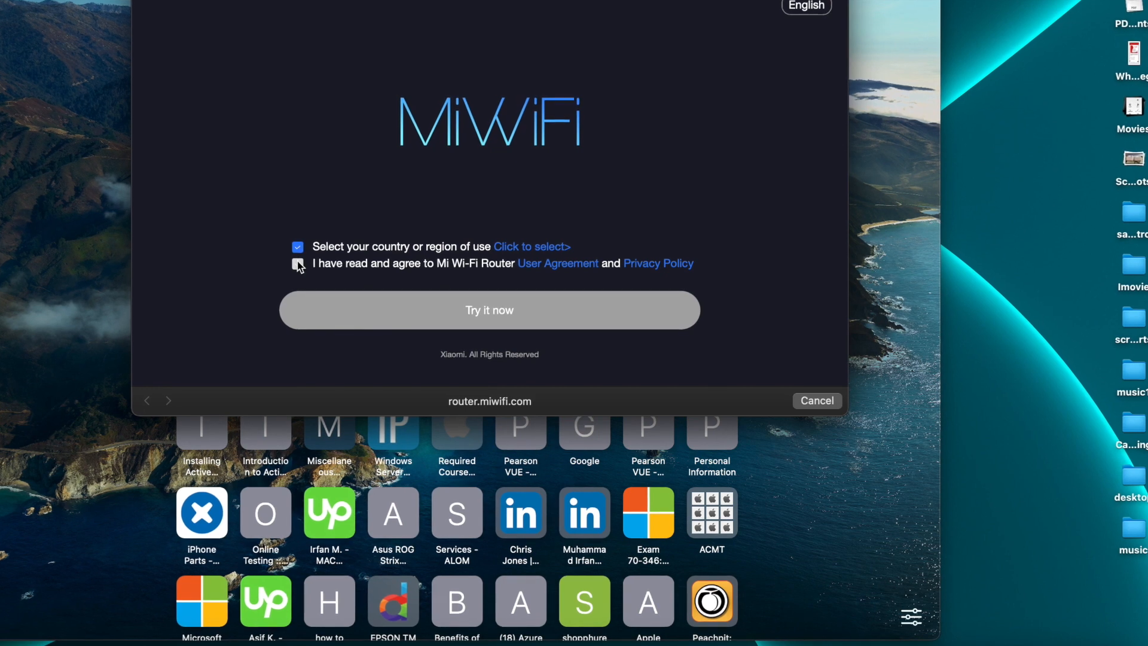
click(296, 263)
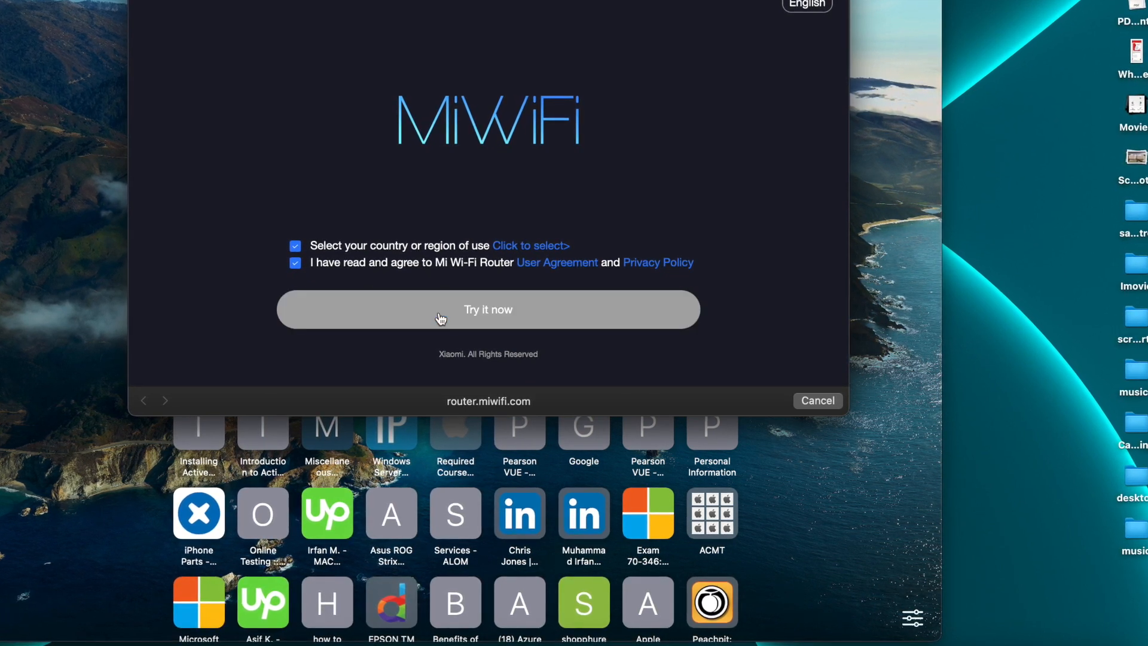
click(529, 245)
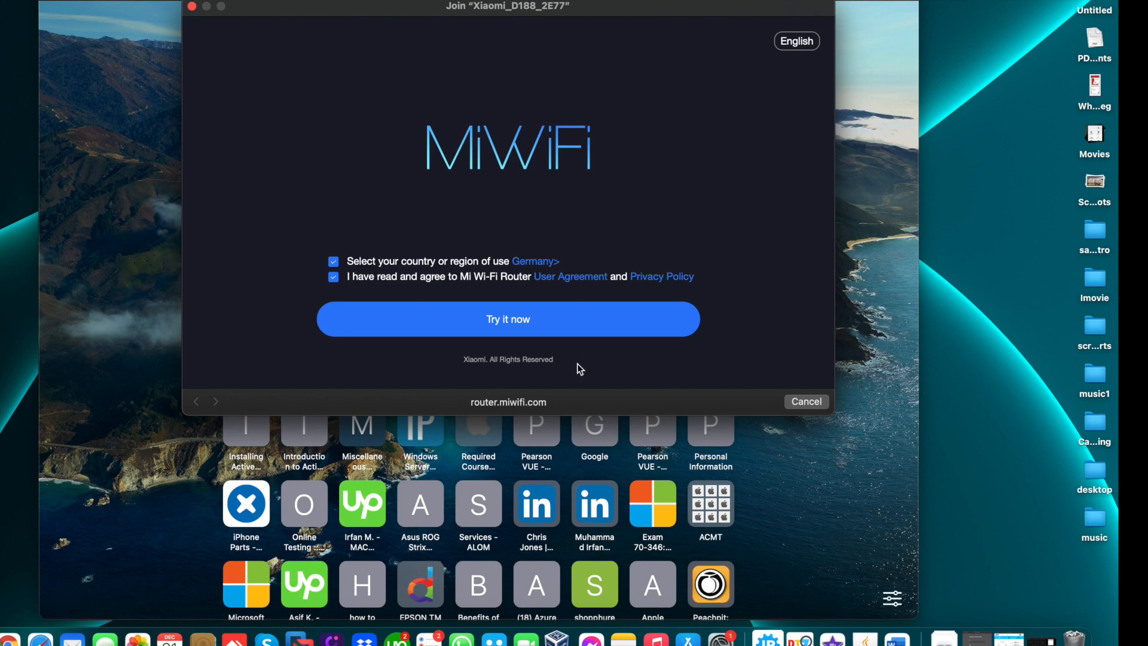
click(507, 319)
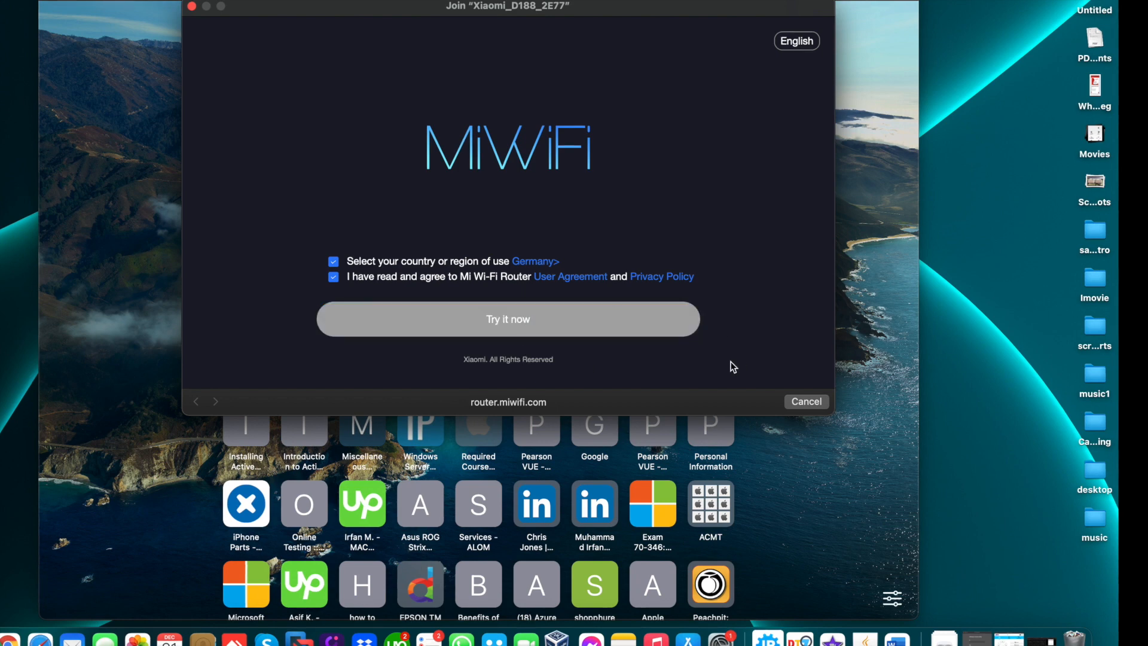
click(507, 318)
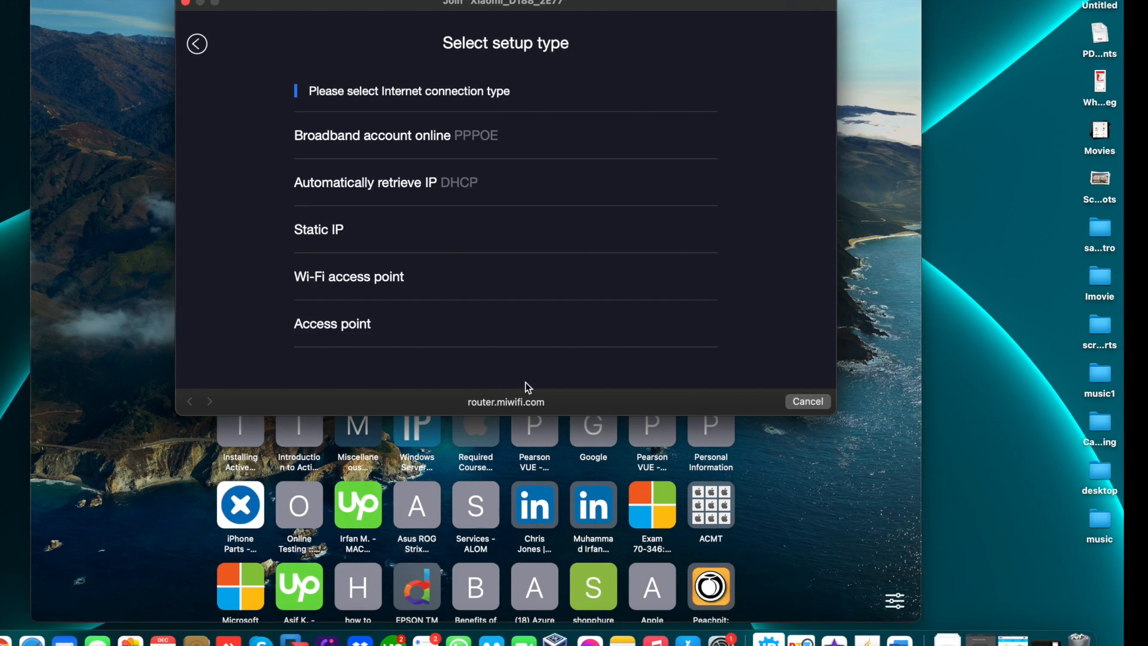
mouse_move(443, 179)
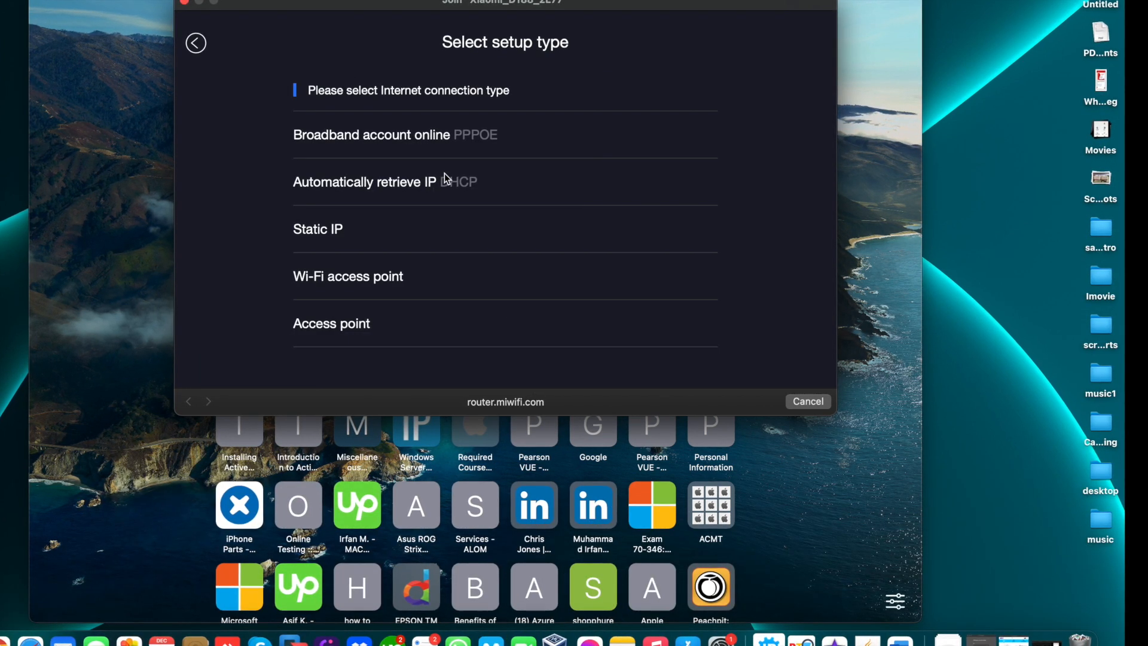
Select Wi-Fi access point as the setup type and proceed to relay settings
click(348, 276)
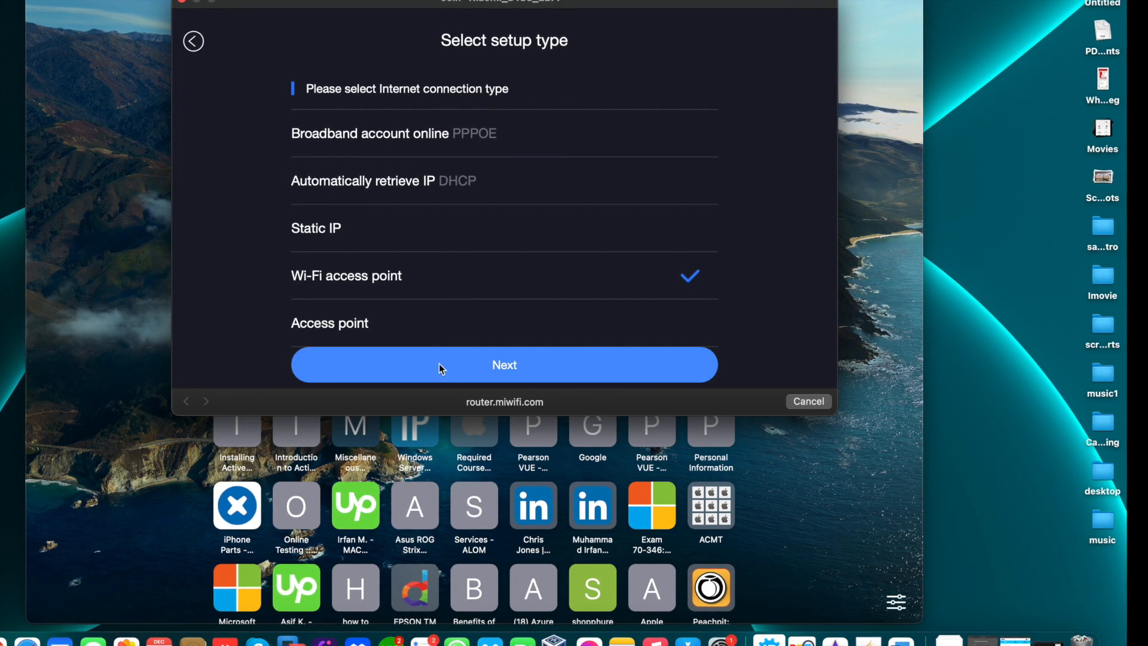
click(503, 365)
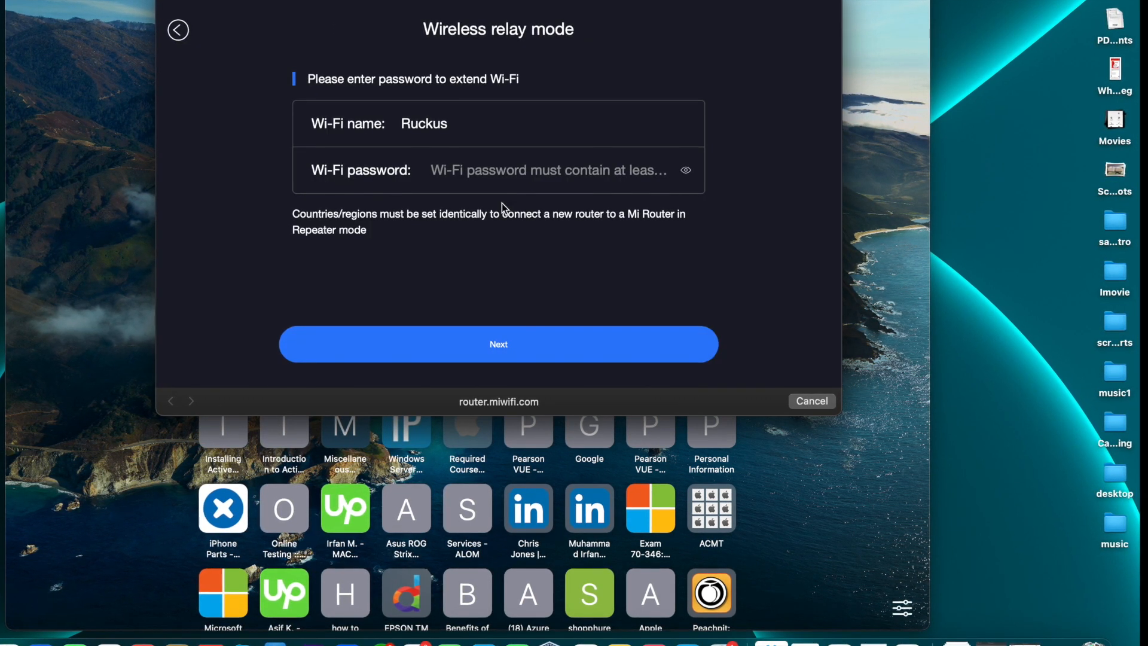
Enter the Ruckus relay password, then set and reveal a password for Ruckus_plus
text(•)
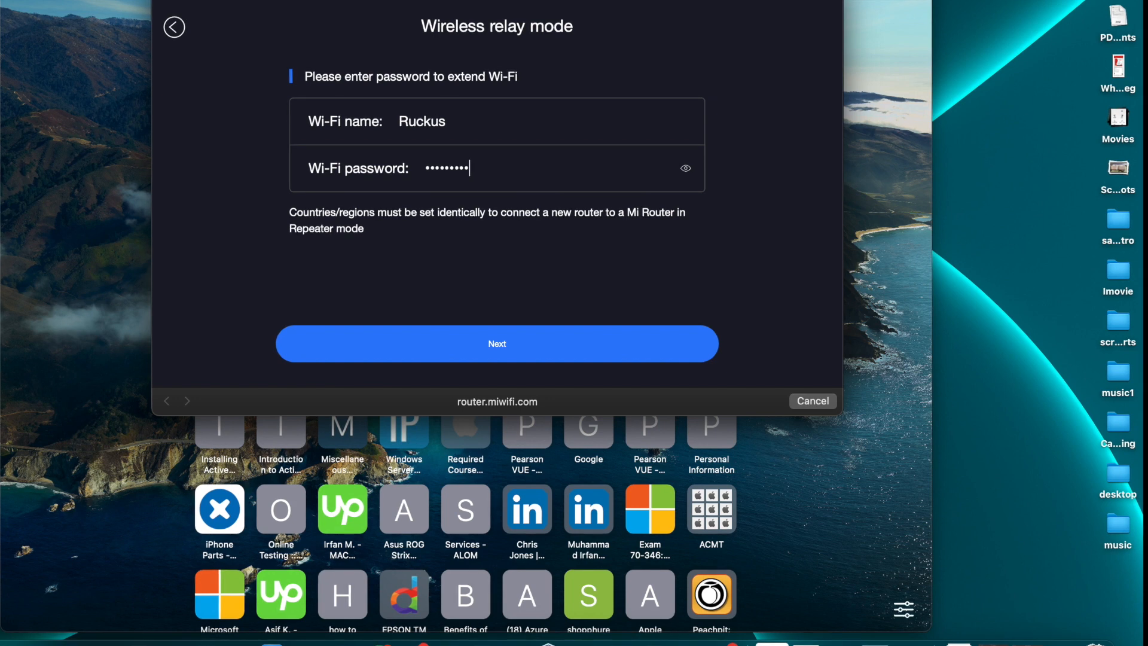
click(497, 343)
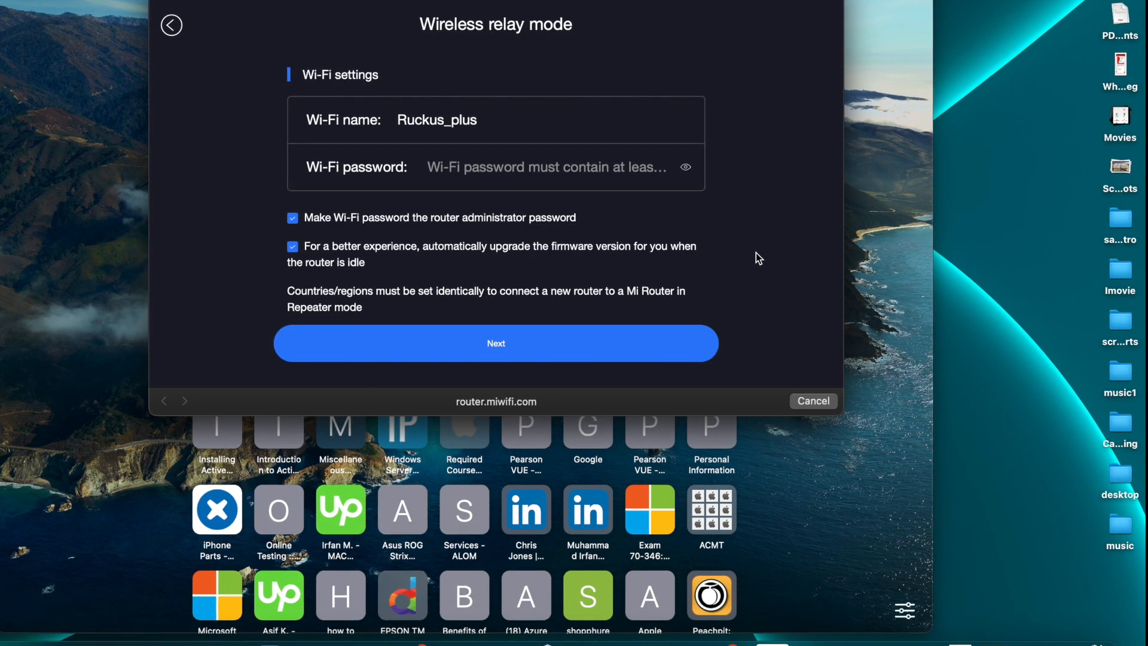
click(496, 343)
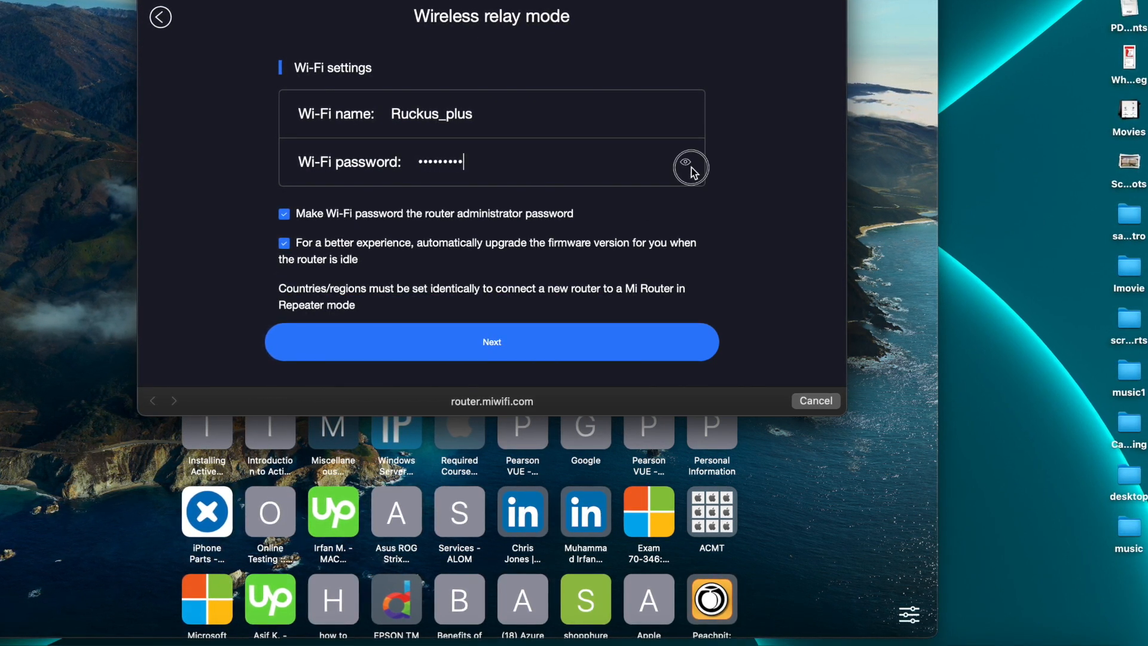
click(492, 341)
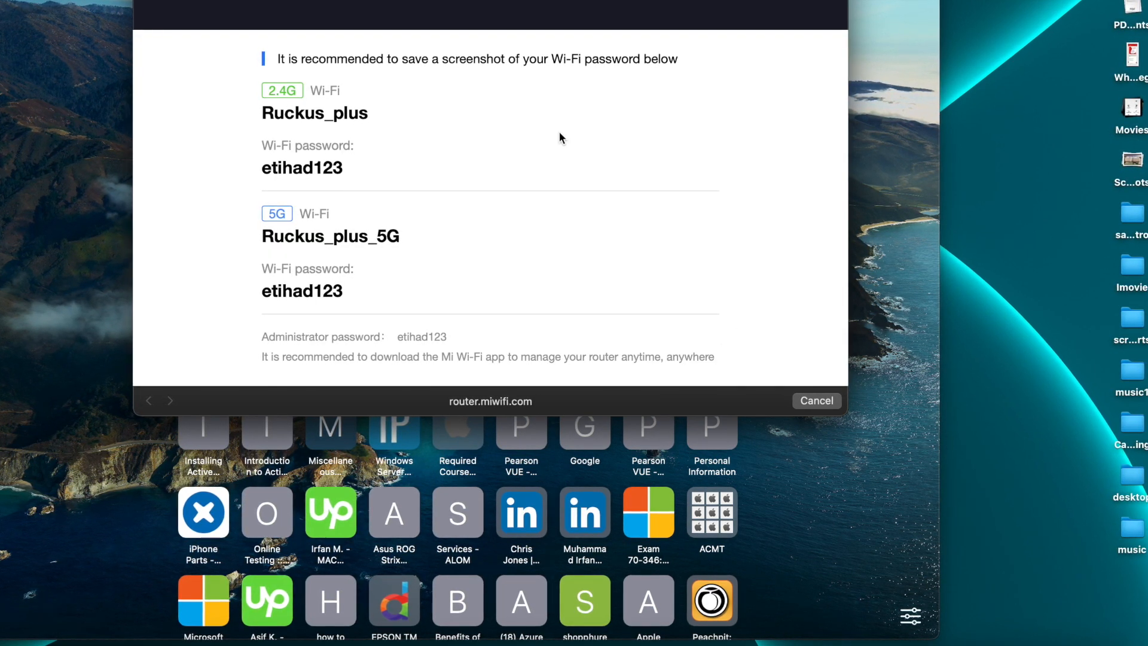
mouse_move(584, 186)
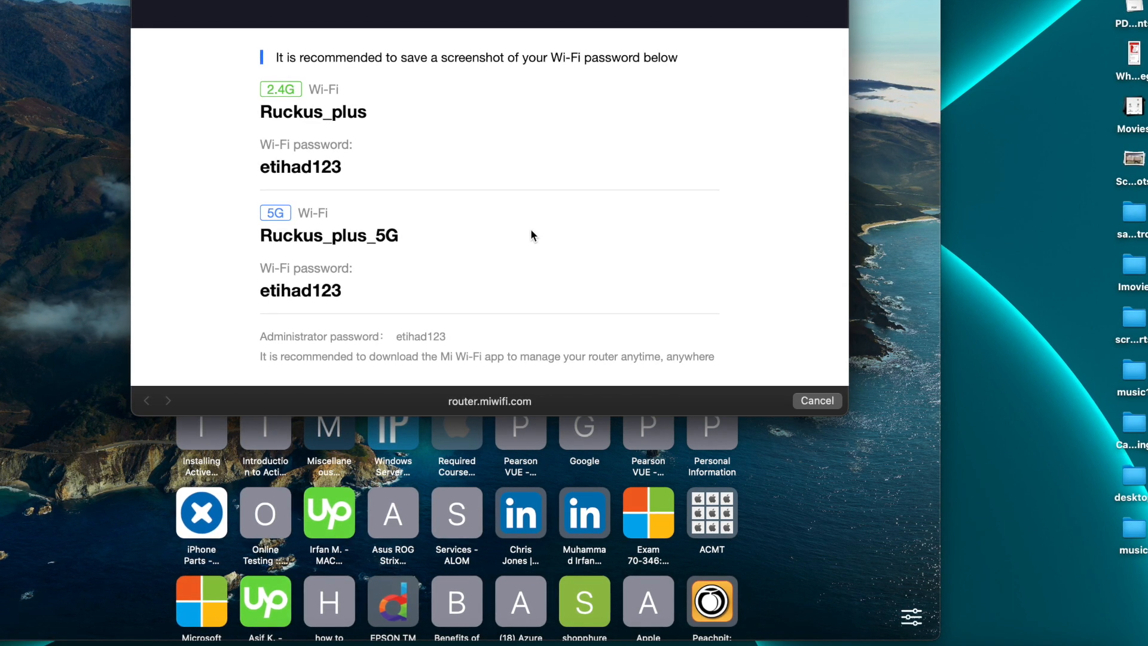
mouse_move(409, 295)
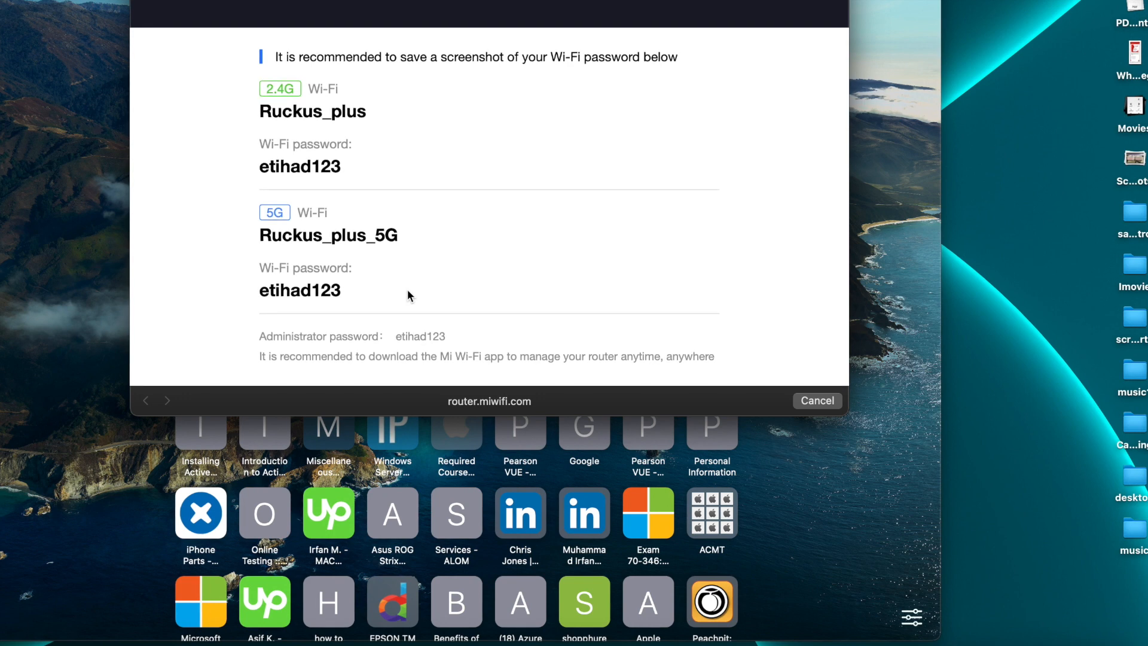
mouse_move(347, 137)
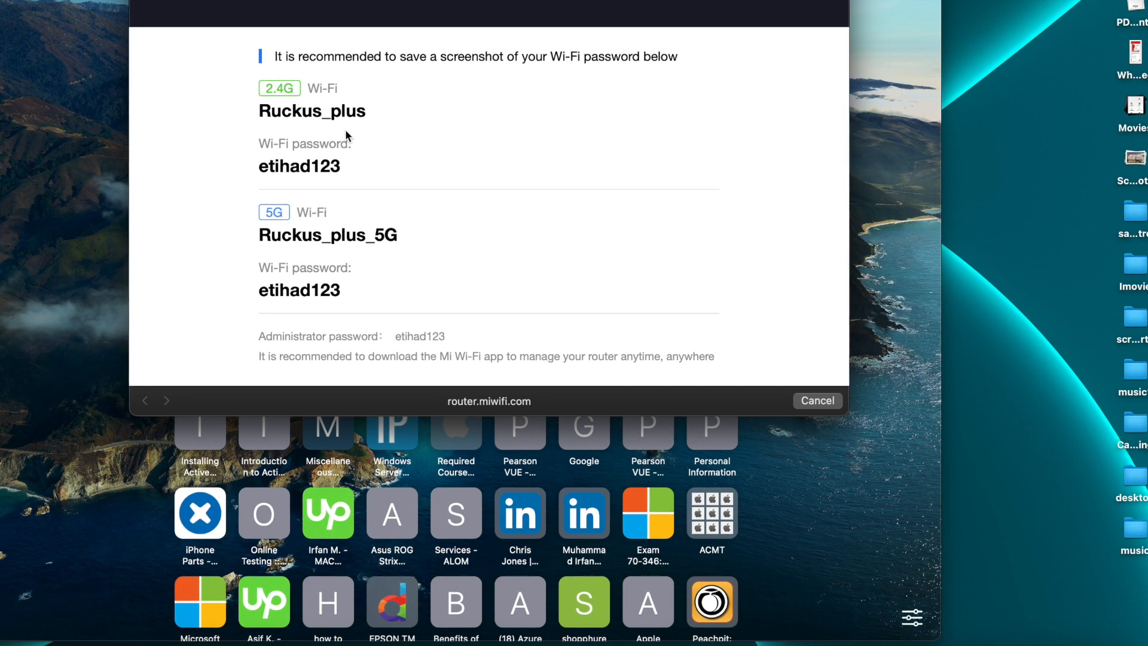
Close the summary listing the Ruckus_plus and Ruckus_plus_5G networks and passwords
click(817, 400)
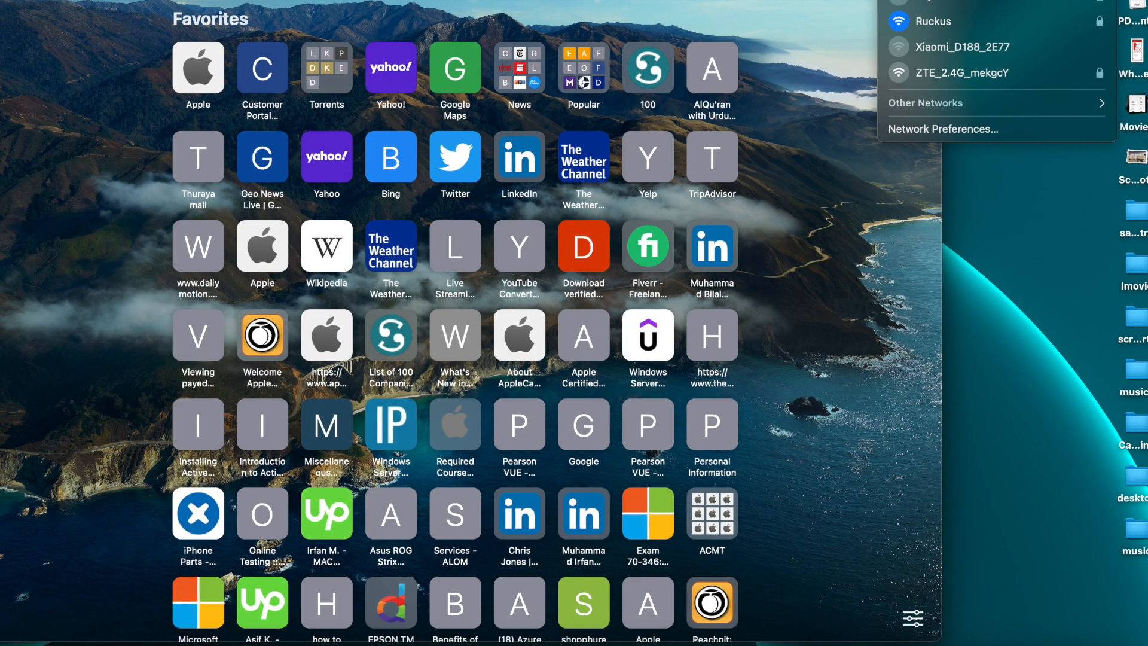
mouse_move(860, 7)
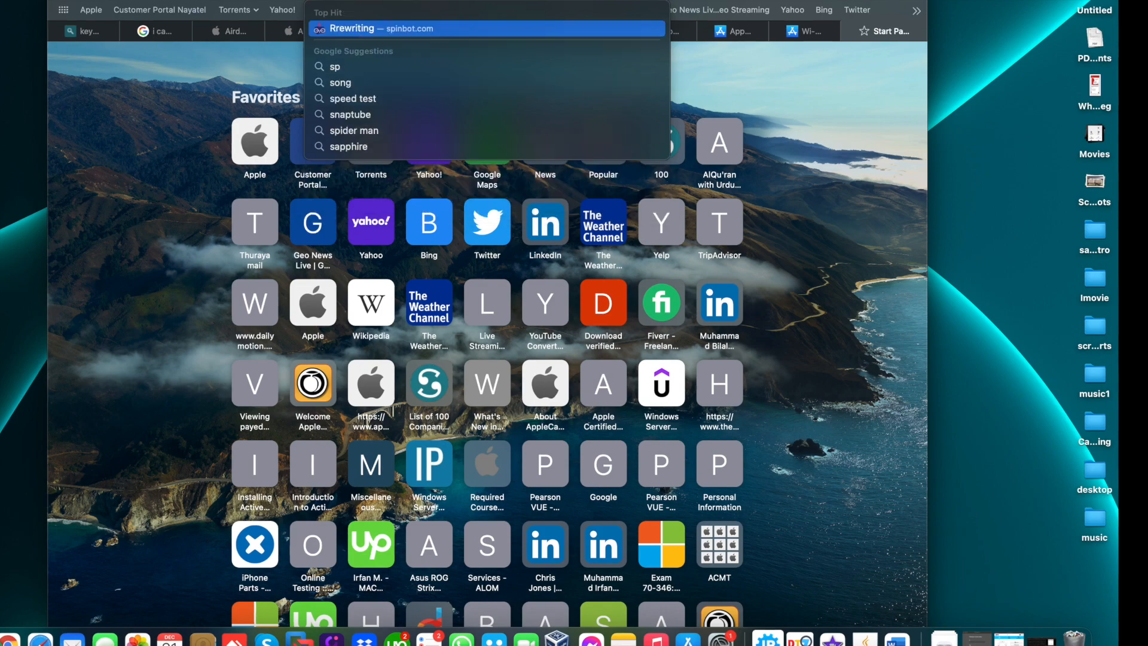
Search 'speedtee' in Safari and open the Speedtest by Ookla site to run a test
text(speedteest)
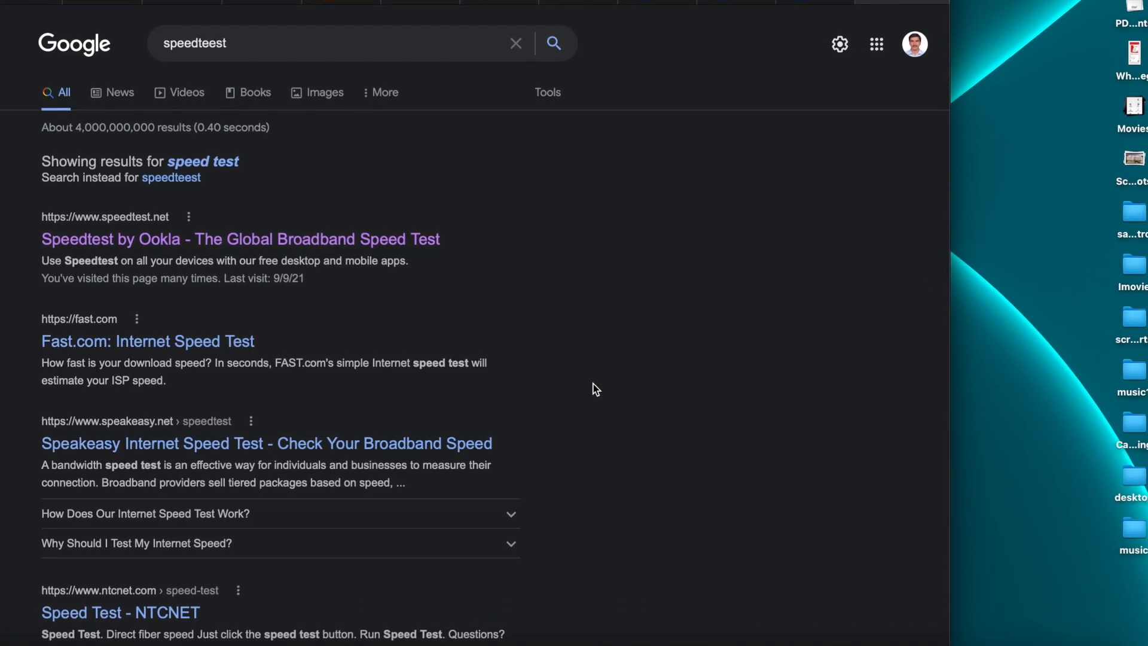
click(241, 239)
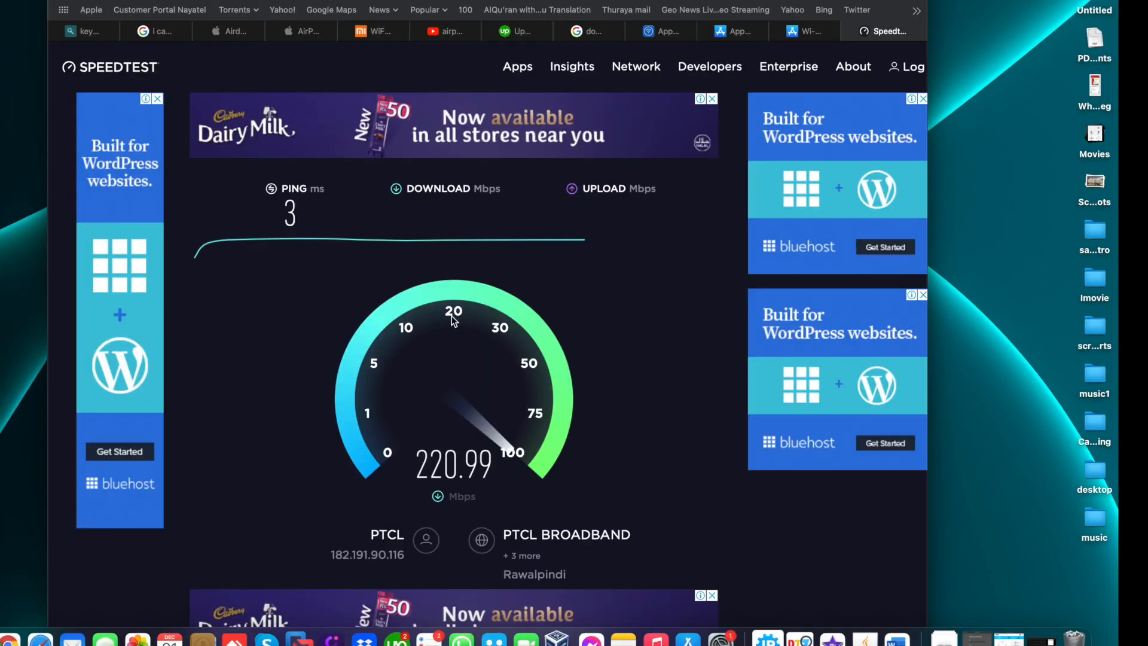